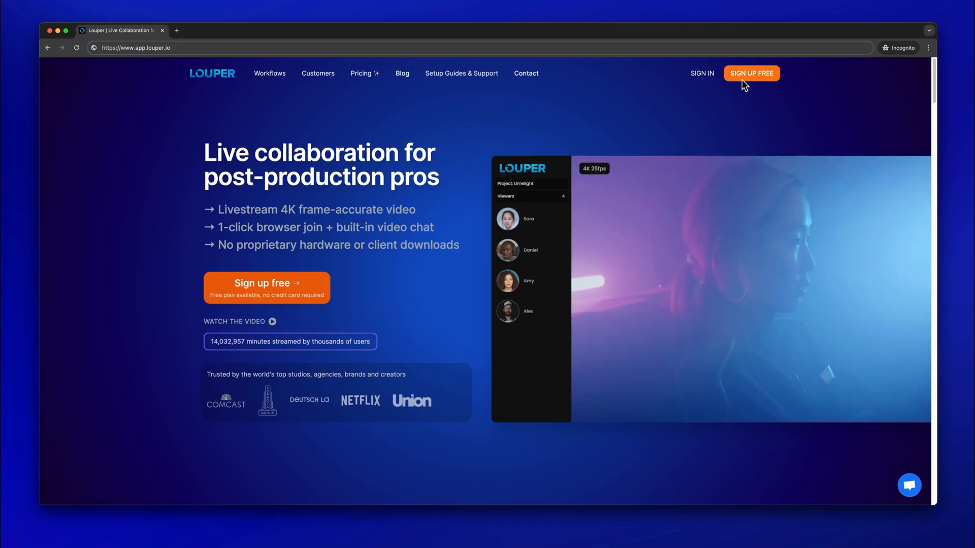
Sign up for a free Louper account with an email, name and password.
click(751, 73)
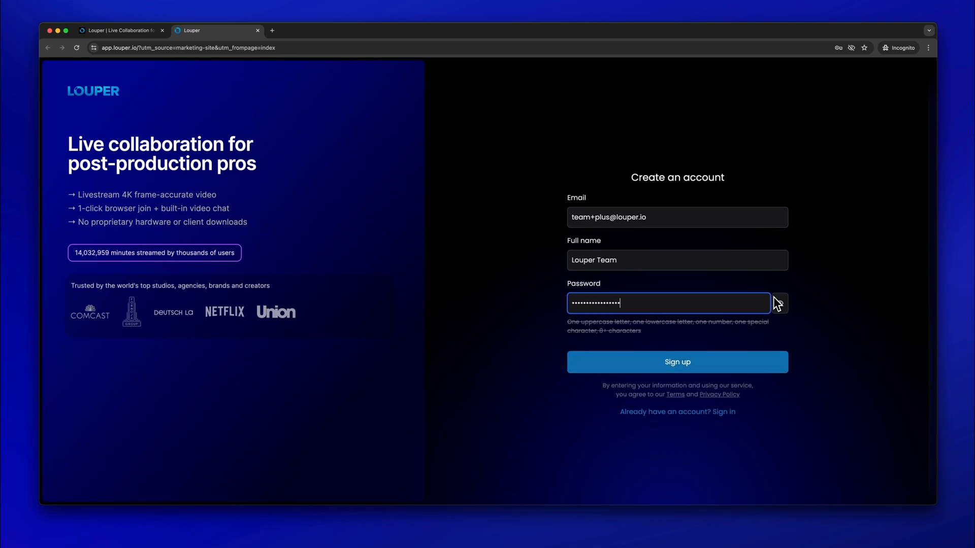
click(677, 362)
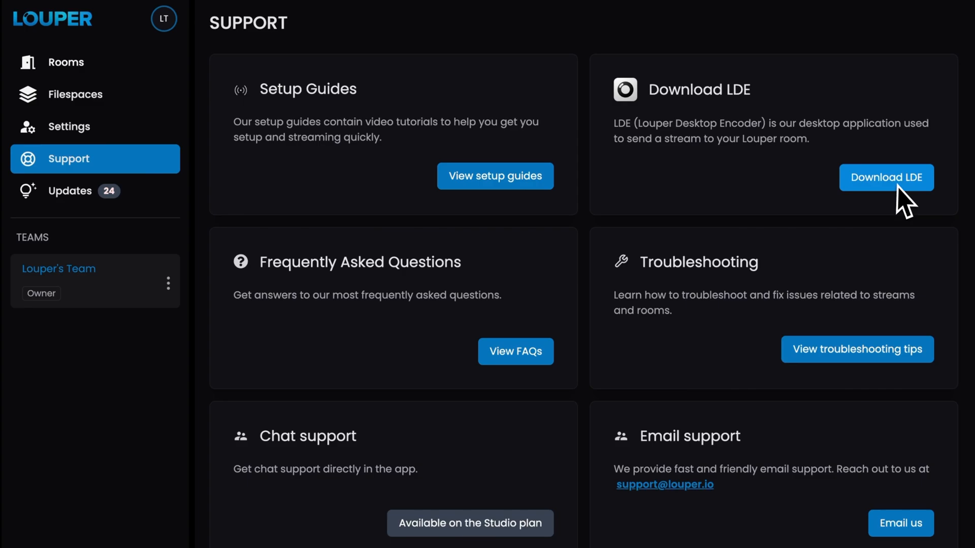
Download the Mac version of LDE and save the installer to Downloads.
click(886, 177)
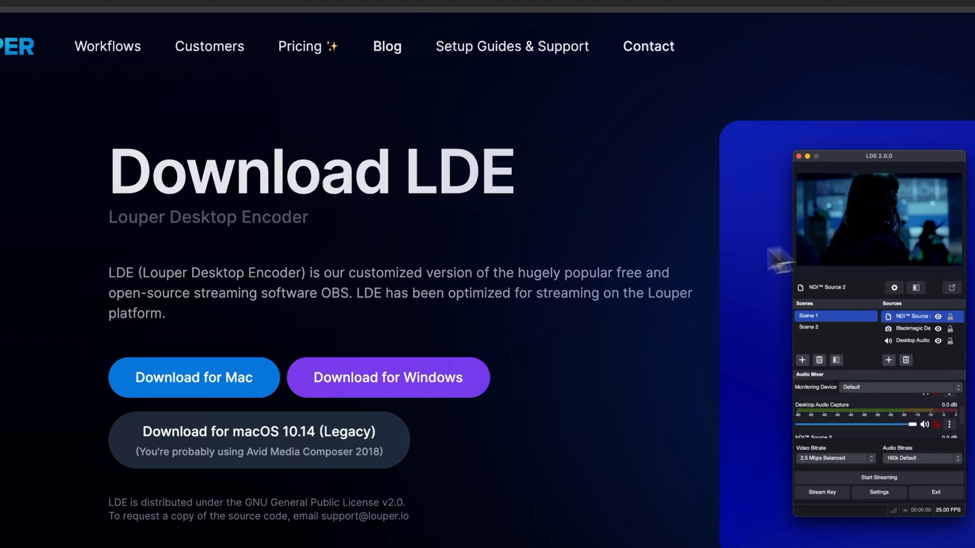
mouse_move(243, 389)
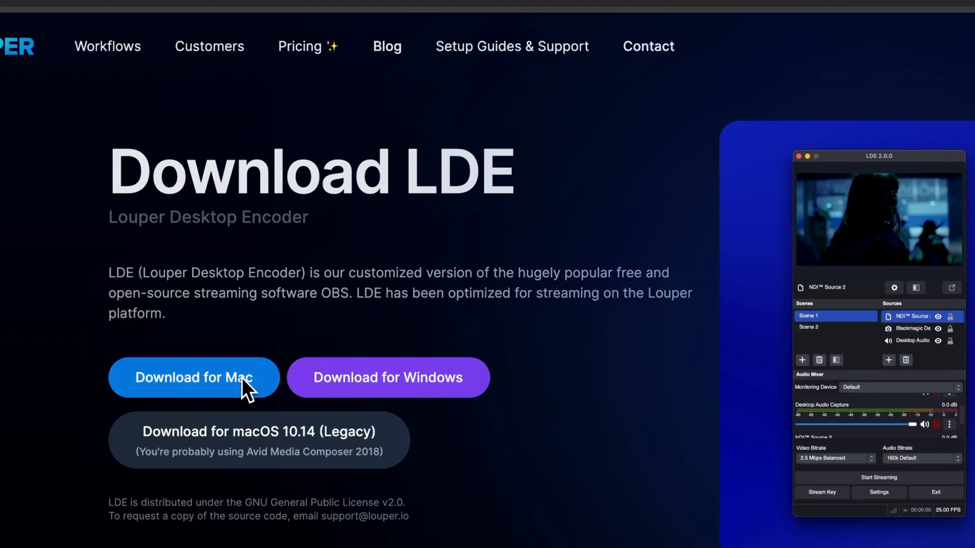
click(193, 377)
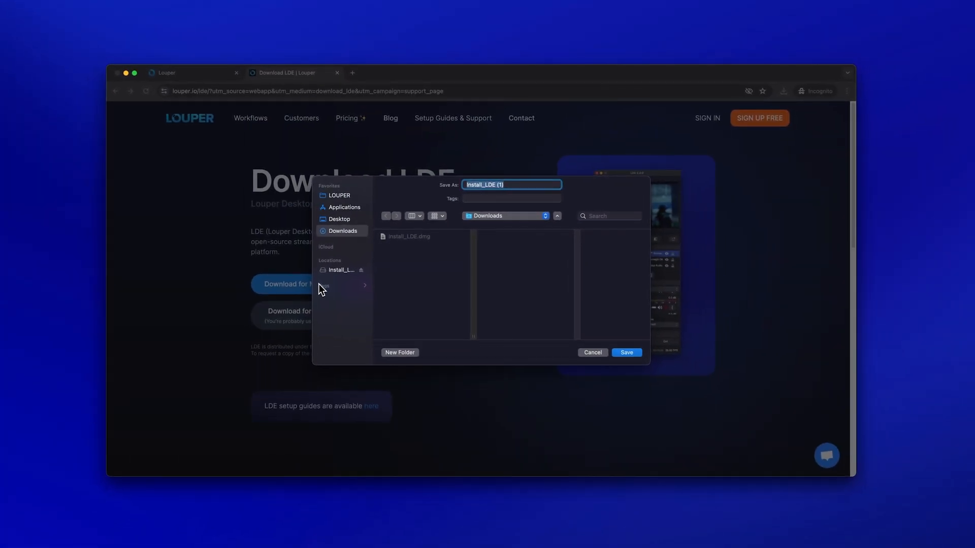
click(625, 353)
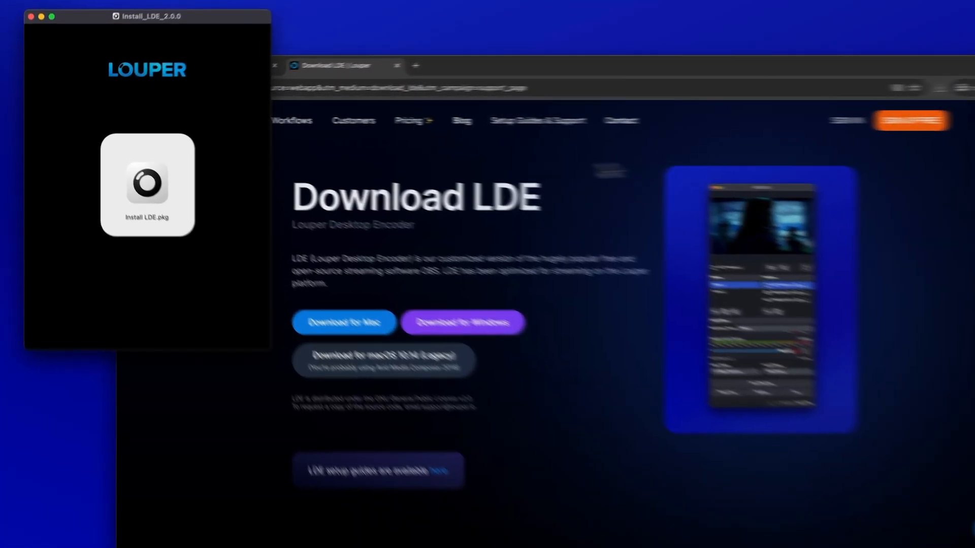
Run Install LDE.pkg on Macintosh HD and accept the granted app permissions.
double_click(148, 185)
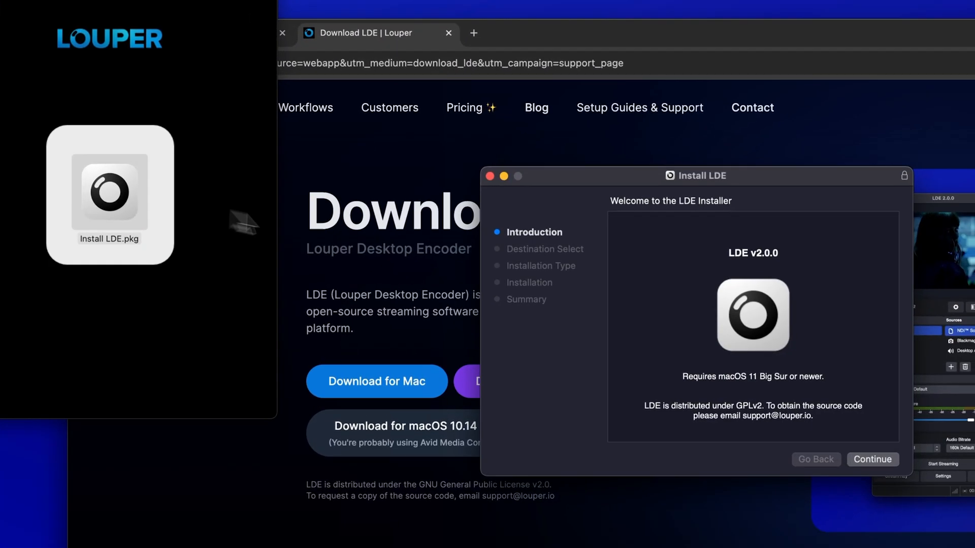
click(872, 460)
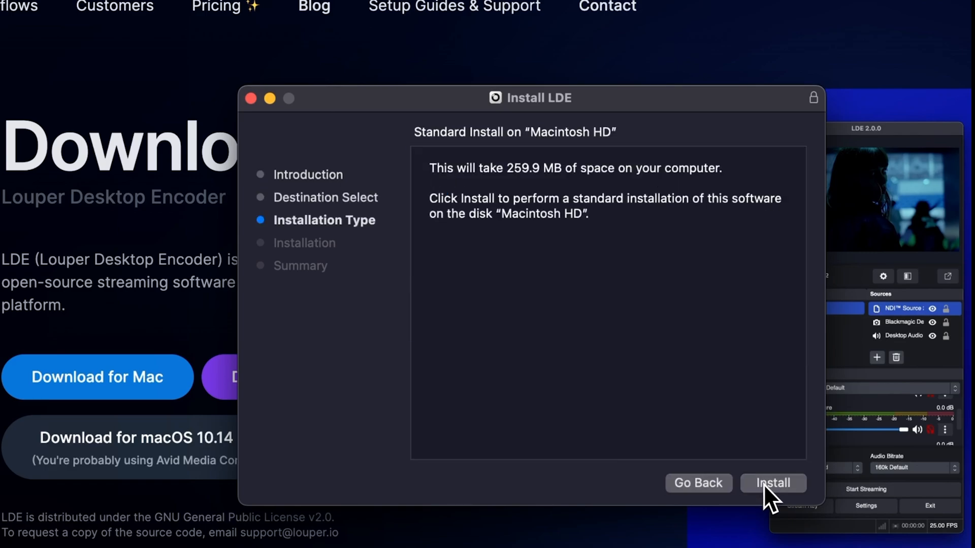
click(773, 483)
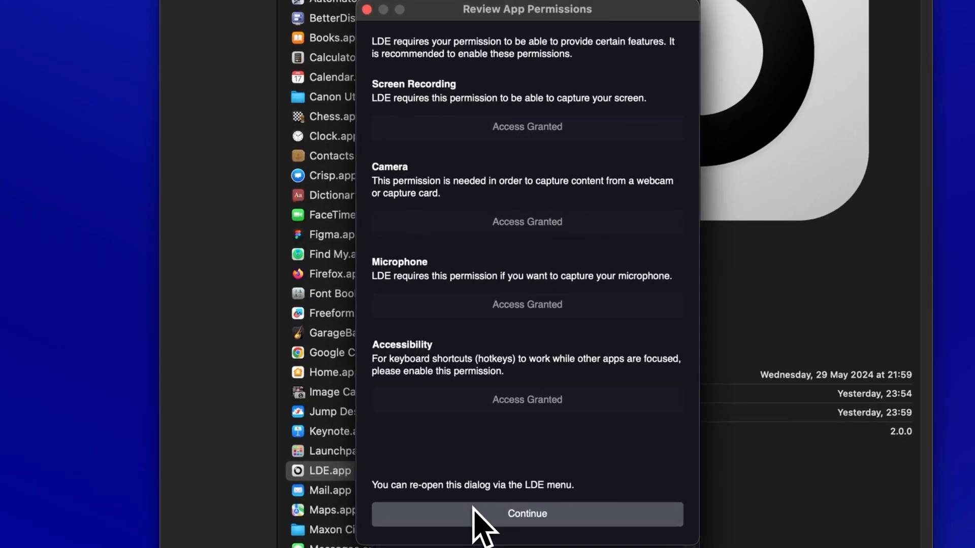
click(526, 513)
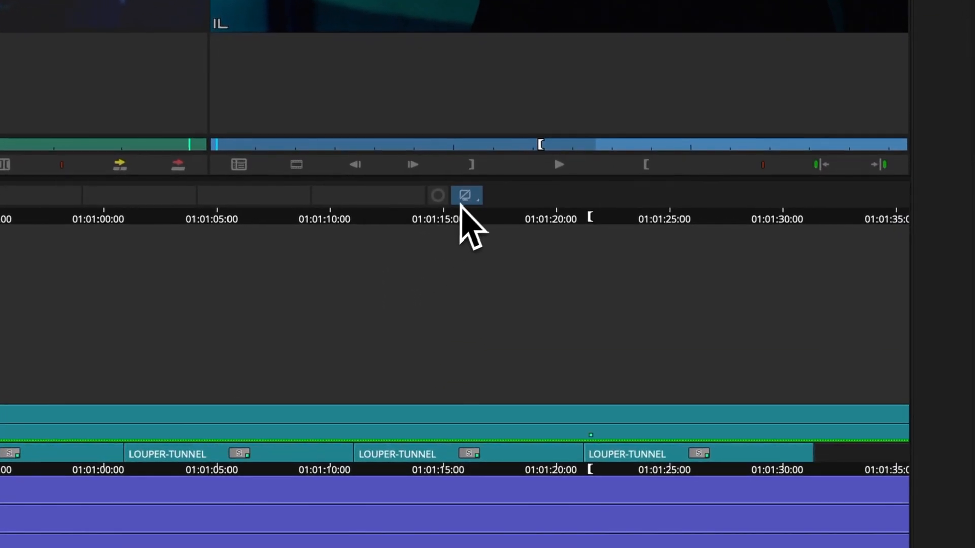
Switch Media Composer's video output to NewTek NDI and verify it in the output menu.
click(466, 195)
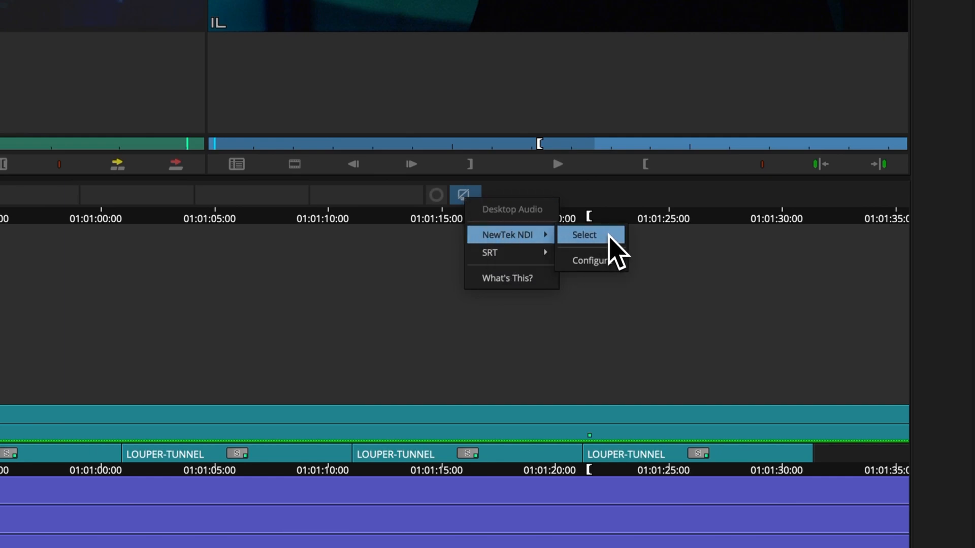
click(583, 235)
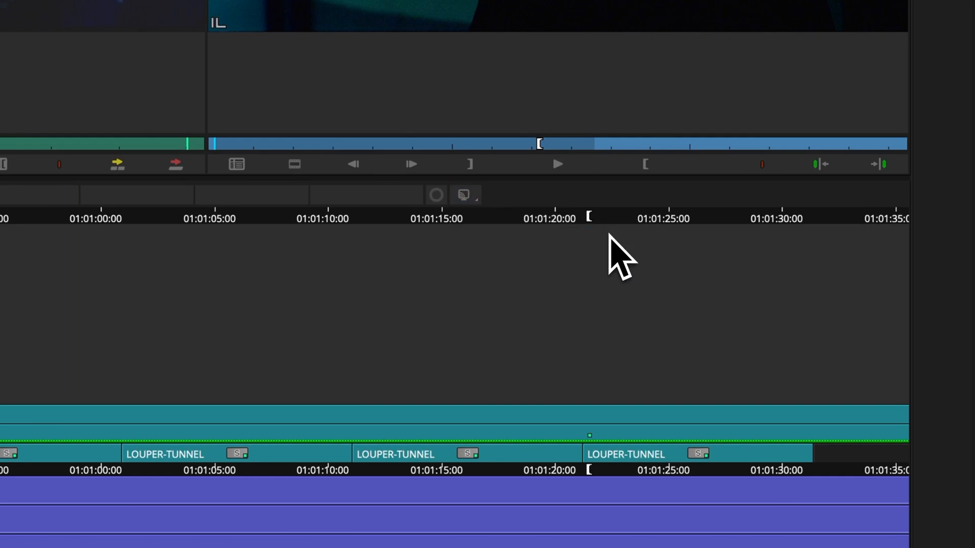
click(463, 194)
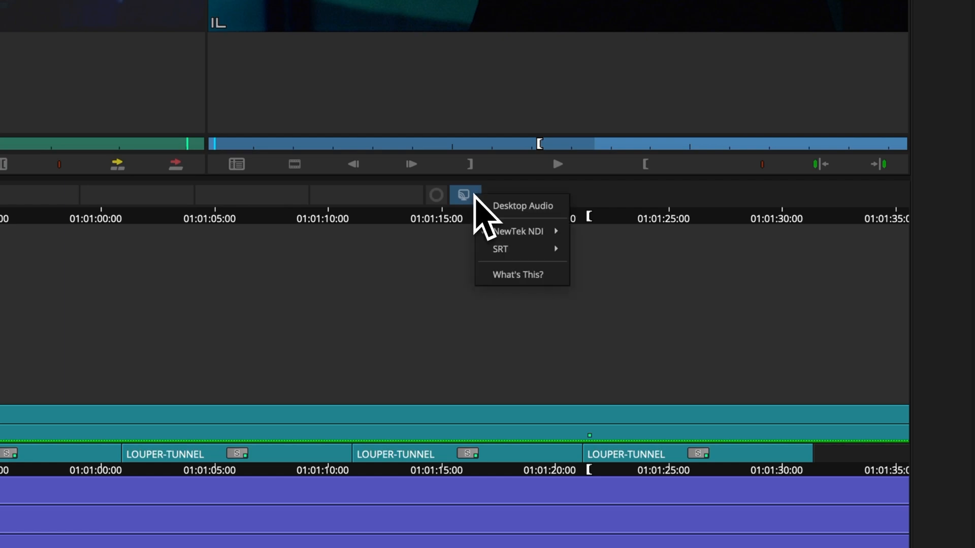
mouse_move(522, 205)
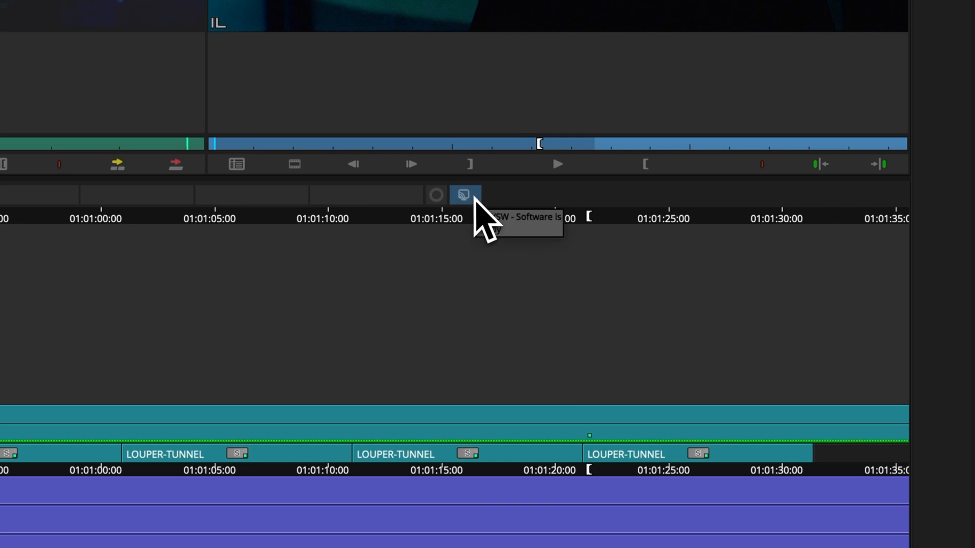
click(464, 195)
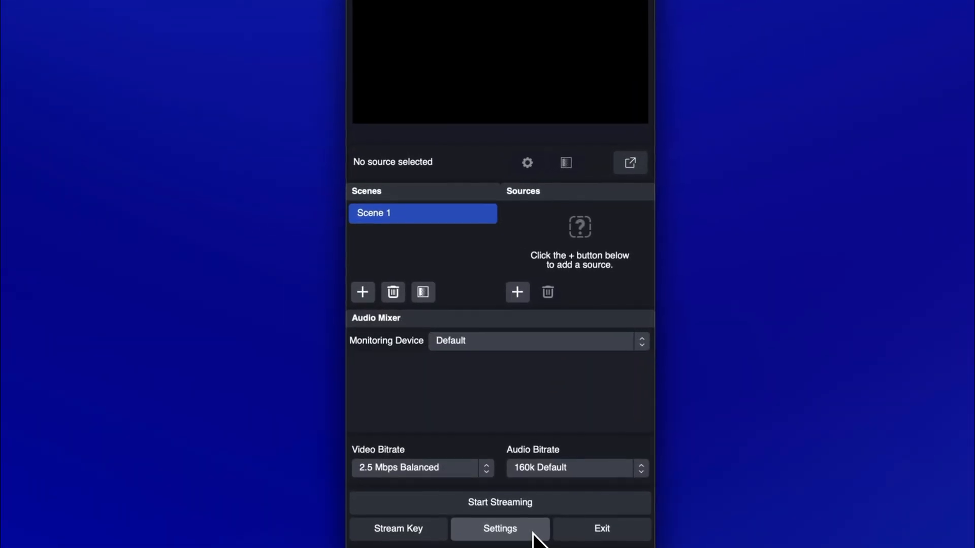
Set LDE's output stream resolution to 1920x1080 and frame rate to 25 FPS.
click(500, 529)
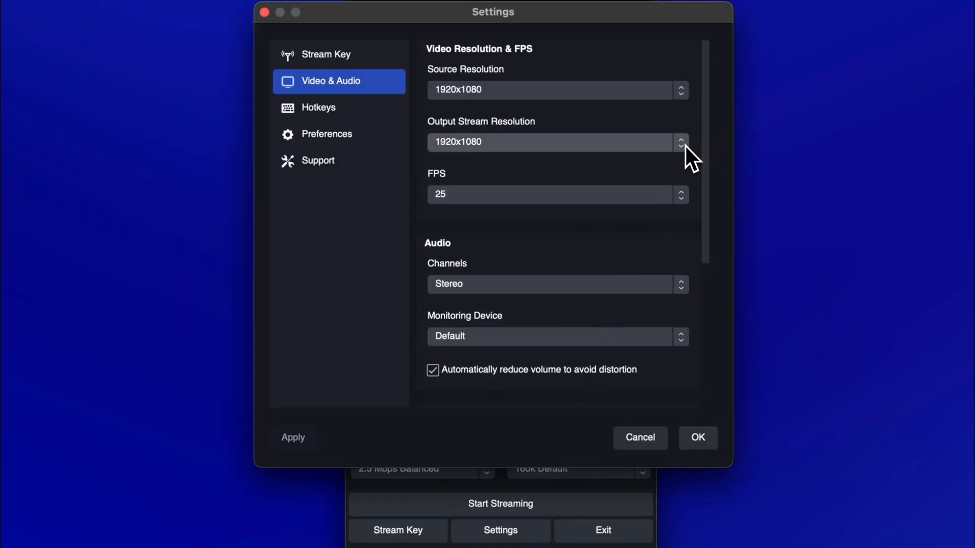
click(680, 141)
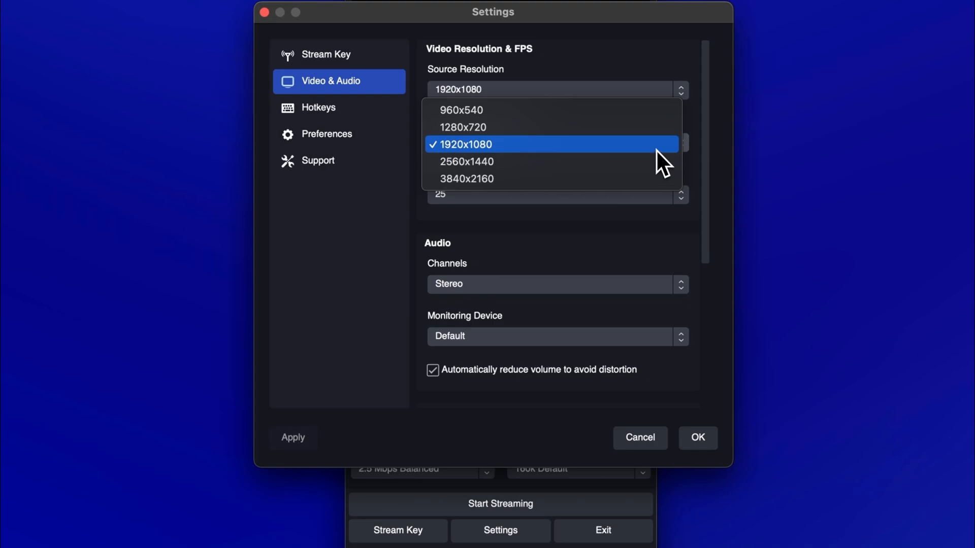
click(465, 144)
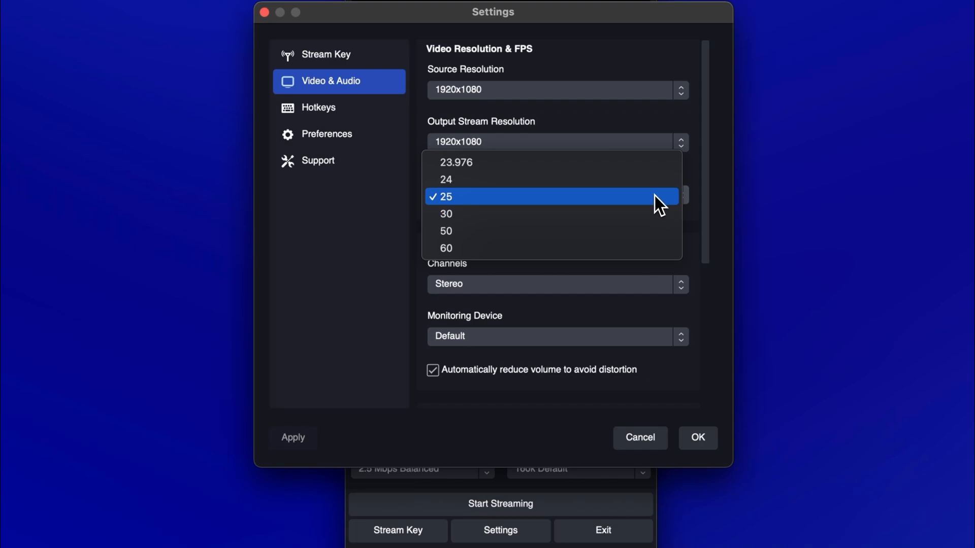
click(446, 197)
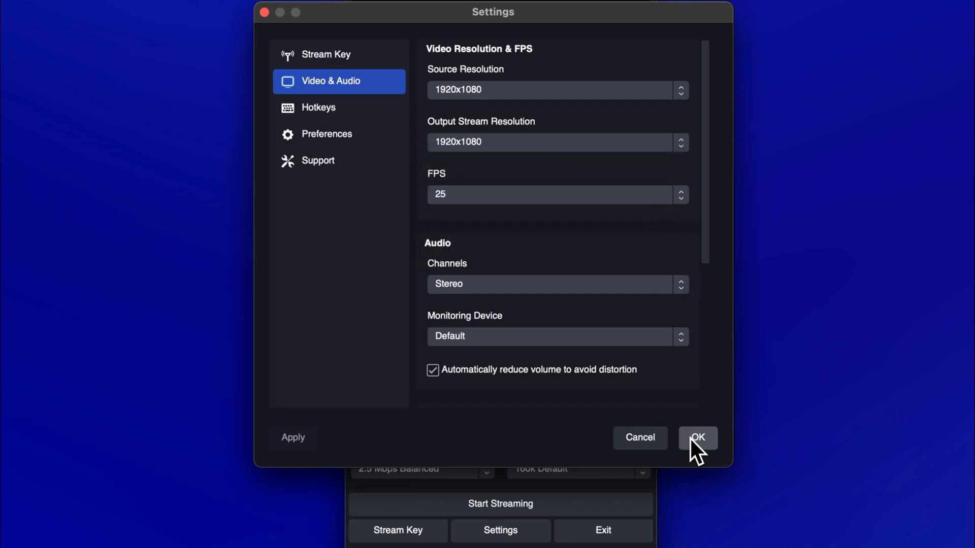
click(697, 437)
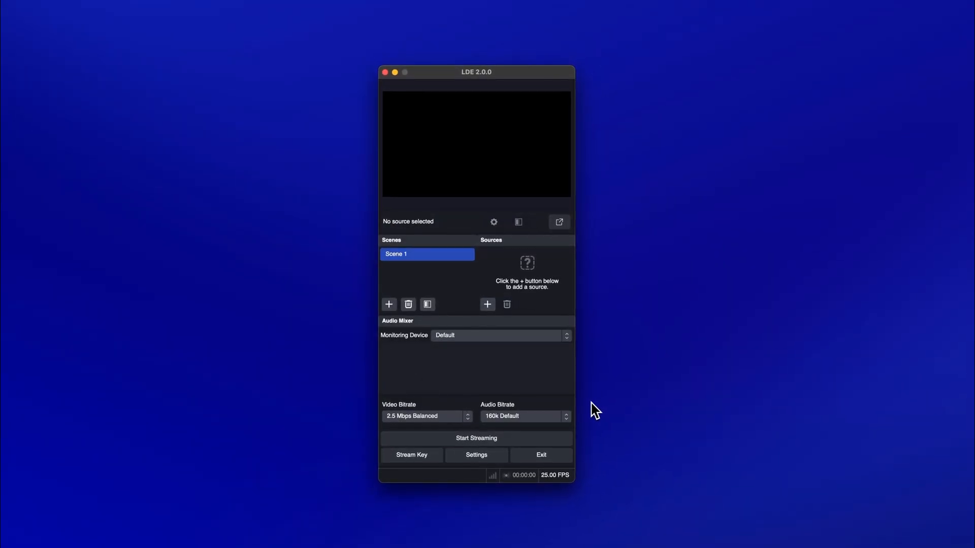
Add an NDI Source to Scene 1 fed by the Mac's NDI stream.
click(488, 305)
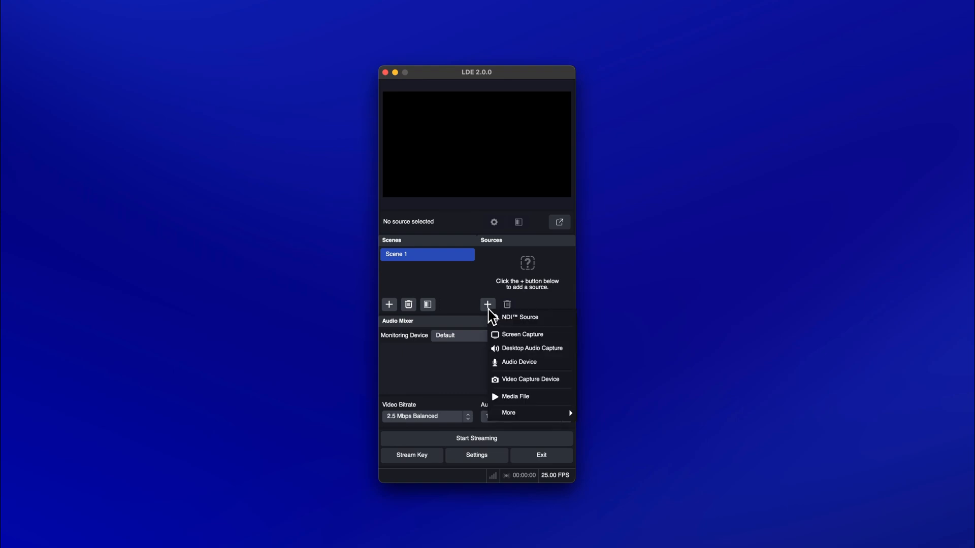
mouse_move(532, 317)
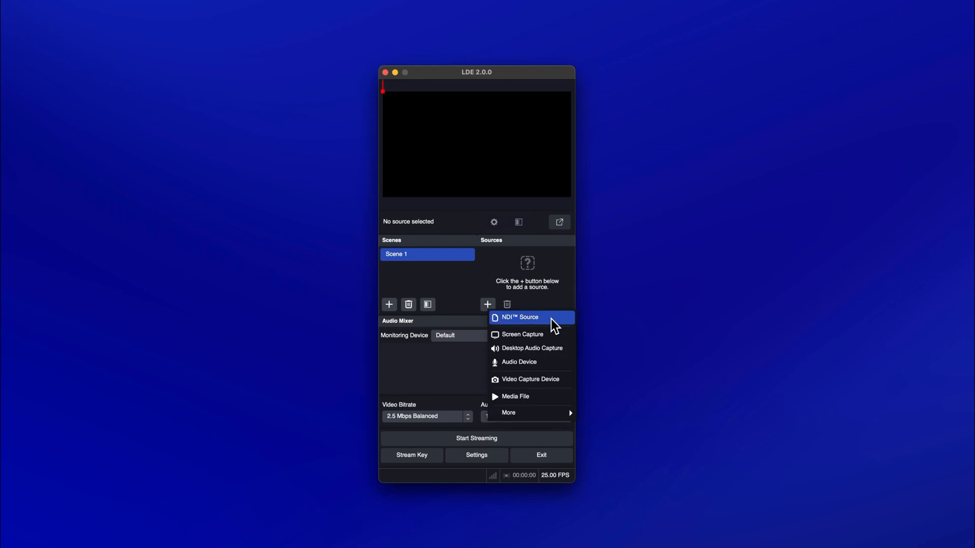
click(521, 317)
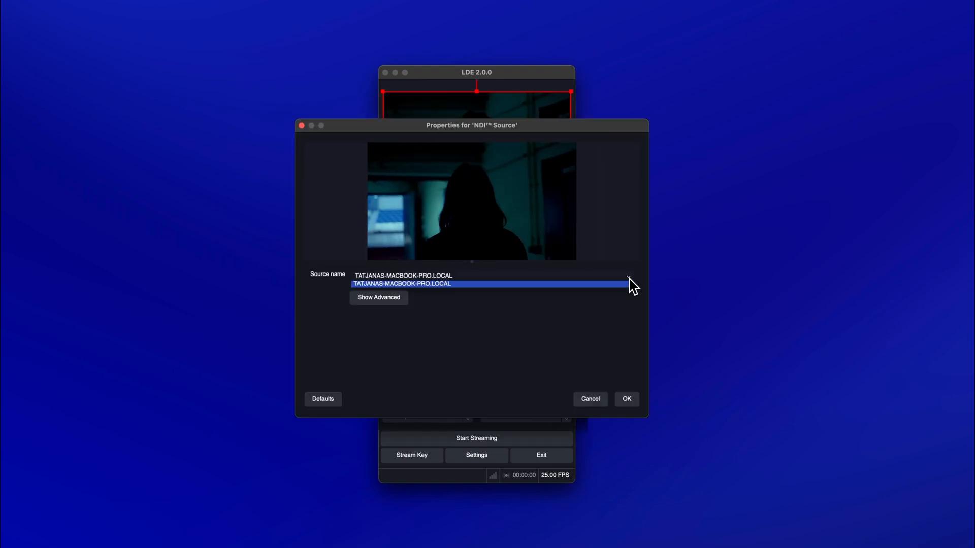
click(402, 283)
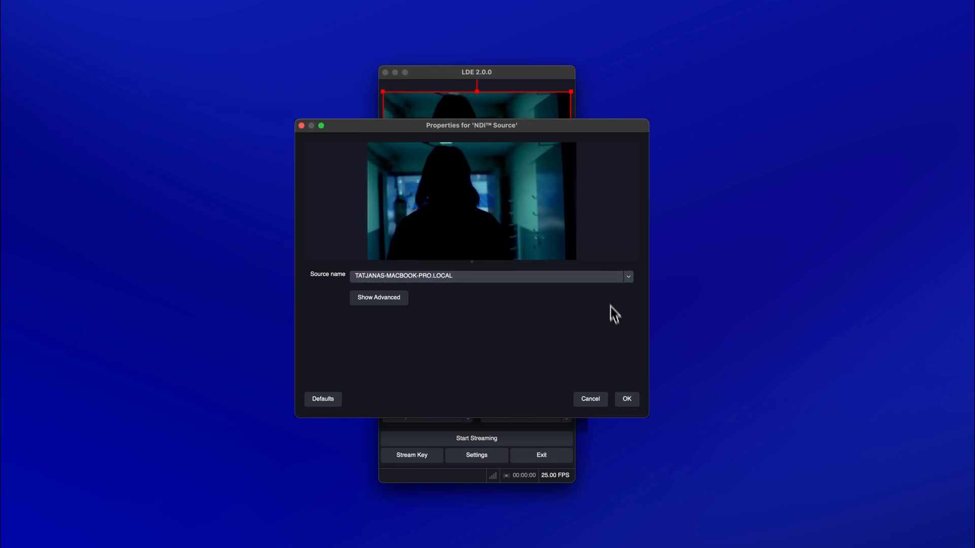
click(626, 398)
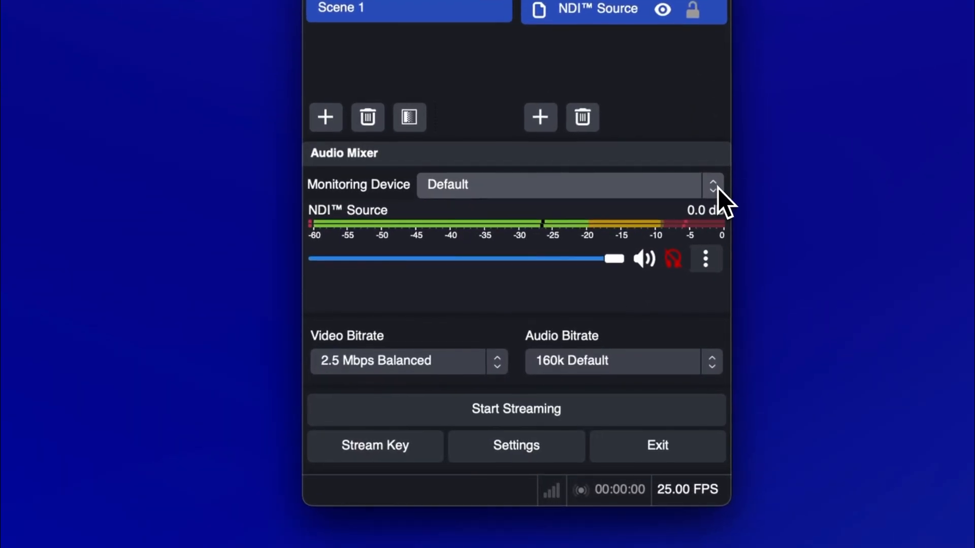
Enable headphone monitoring on the NDI Source and leave its volume at maximum.
click(712, 184)
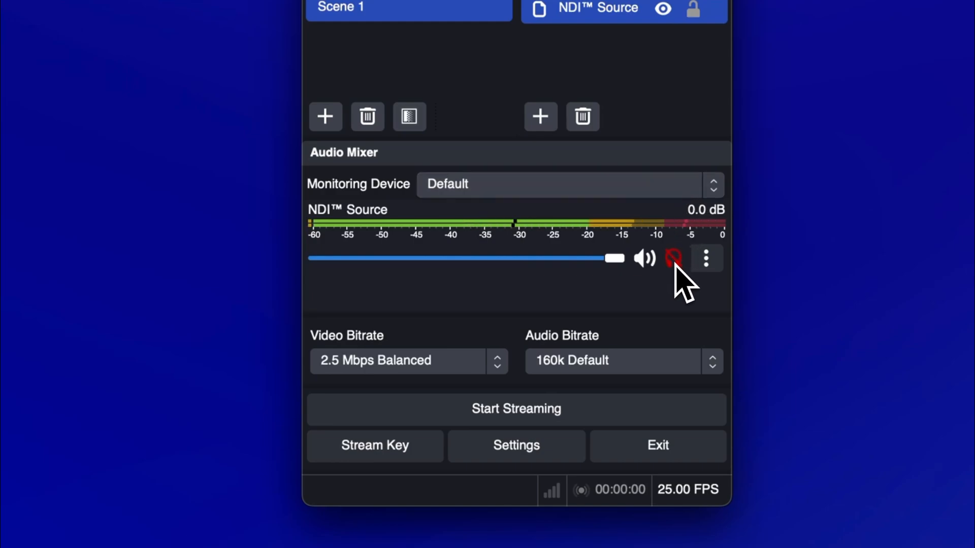
click(673, 258)
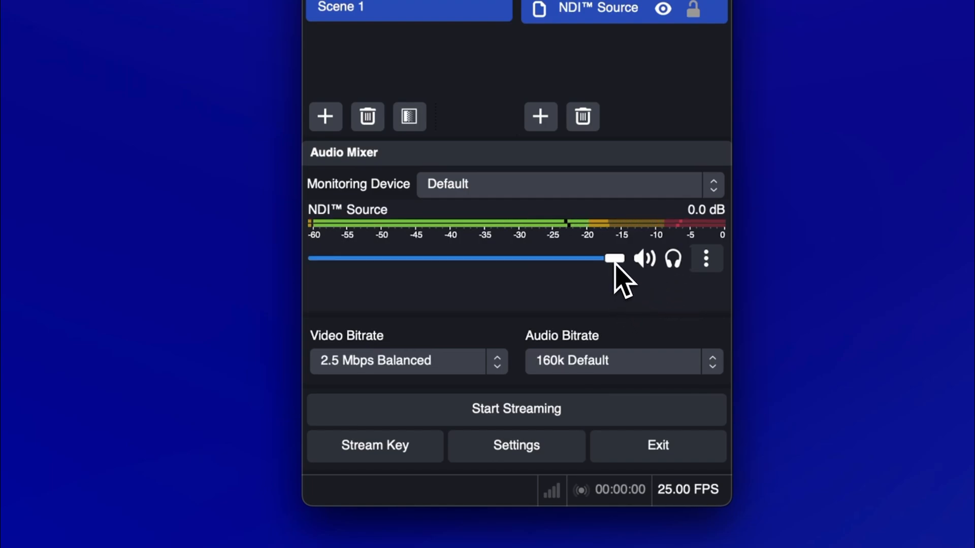
drag(614, 259, 528, 259)
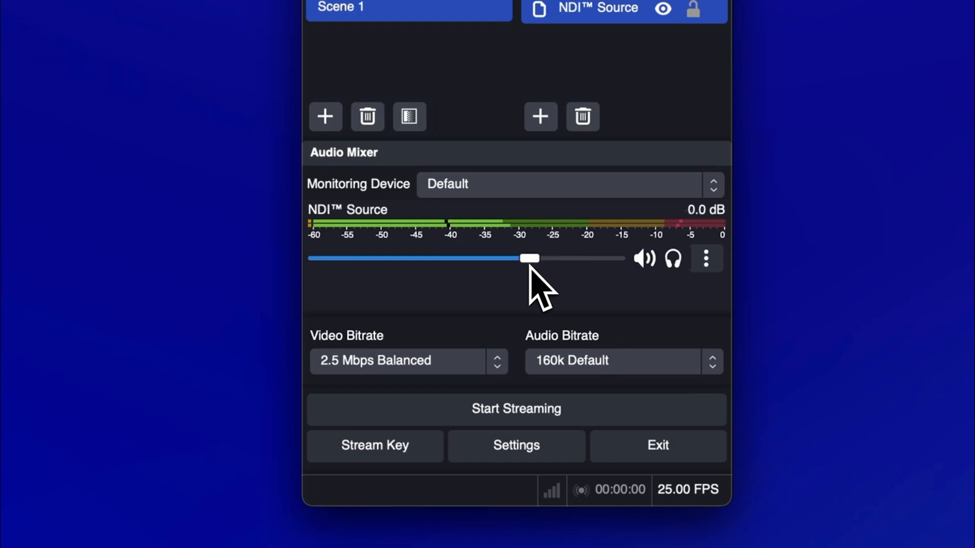
drag(529, 258, 614, 258)
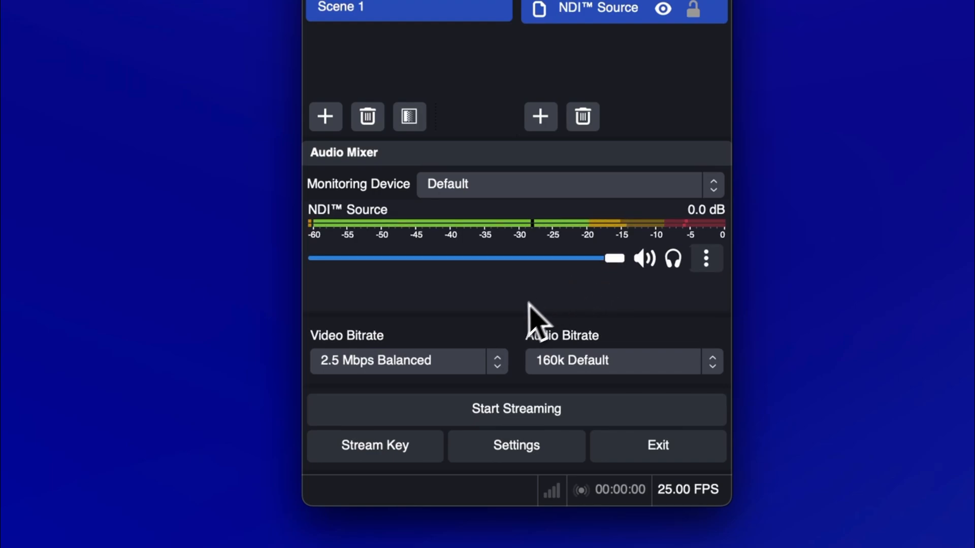
click(407, 360)
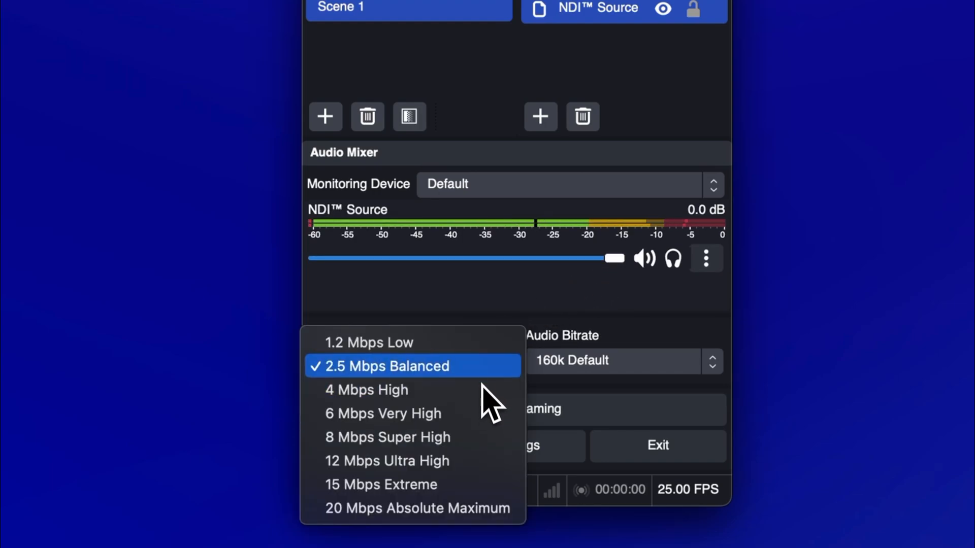
Keep video bitrate at 2.5 Mbps Balanced and audio bitrate at 160k Default.
click(387, 365)
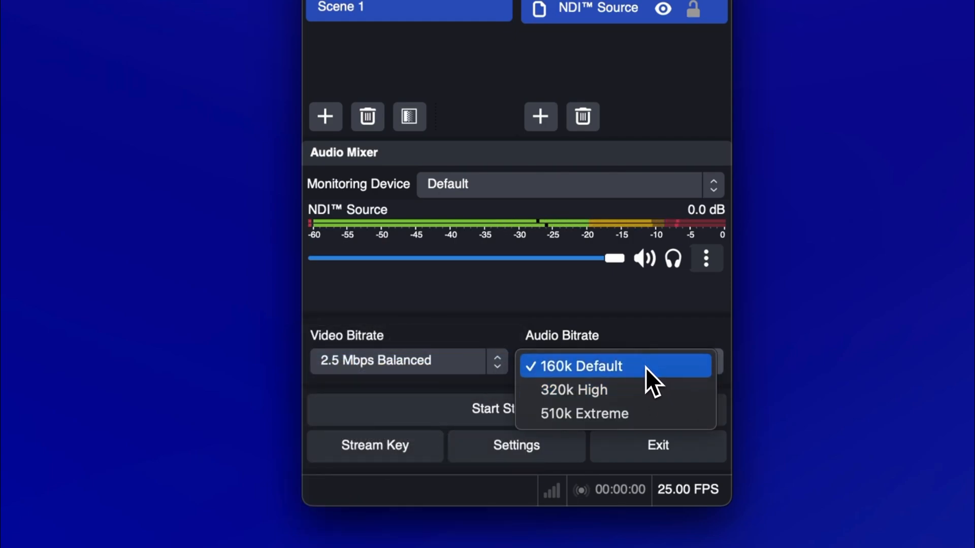
click(581, 366)
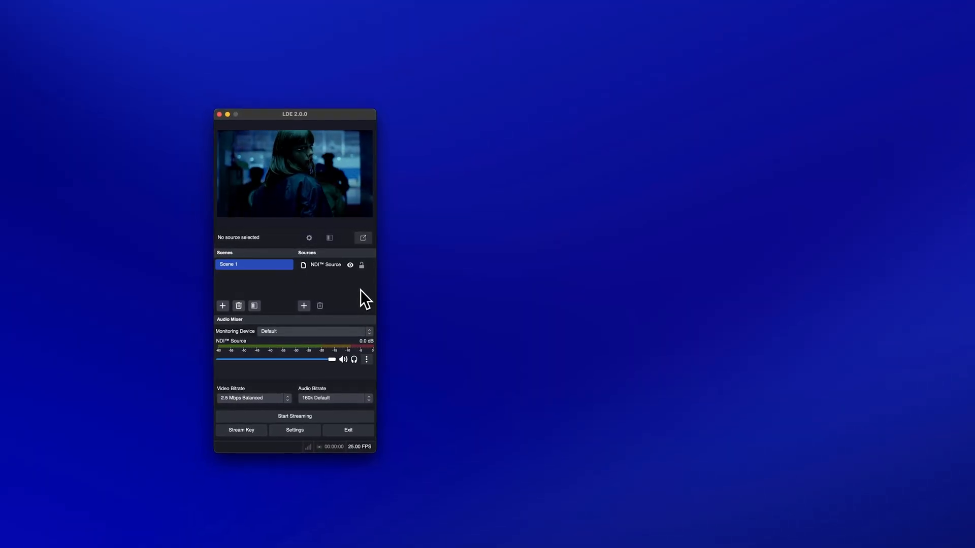
Pop the NDI feed into a Windowed Projector, enlarge it and make it full screen.
drag(294, 114, 302, 119)
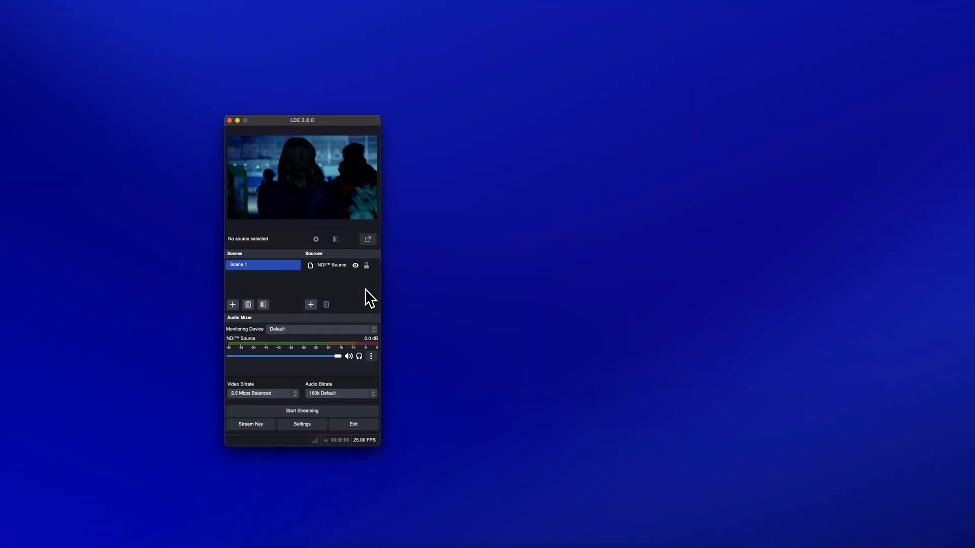
click(367, 239)
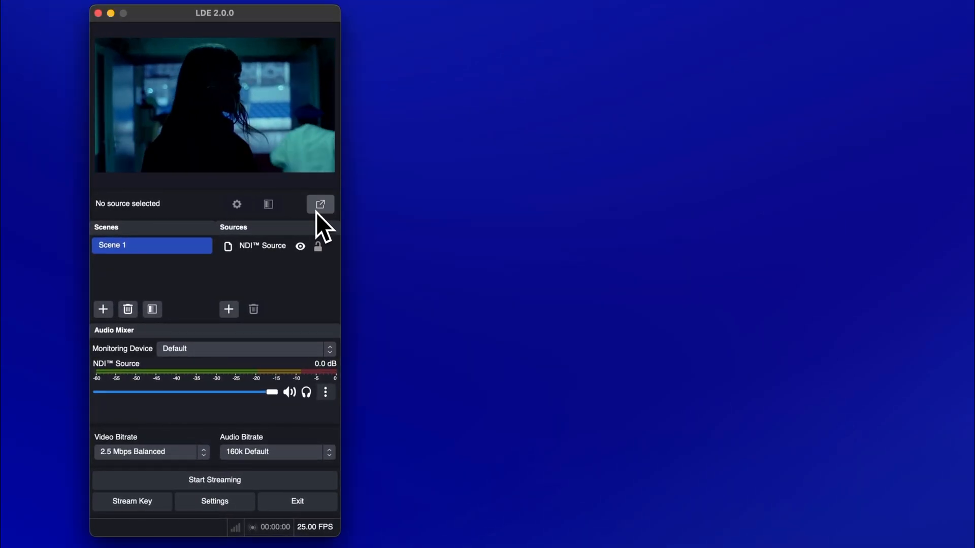
click(321, 204)
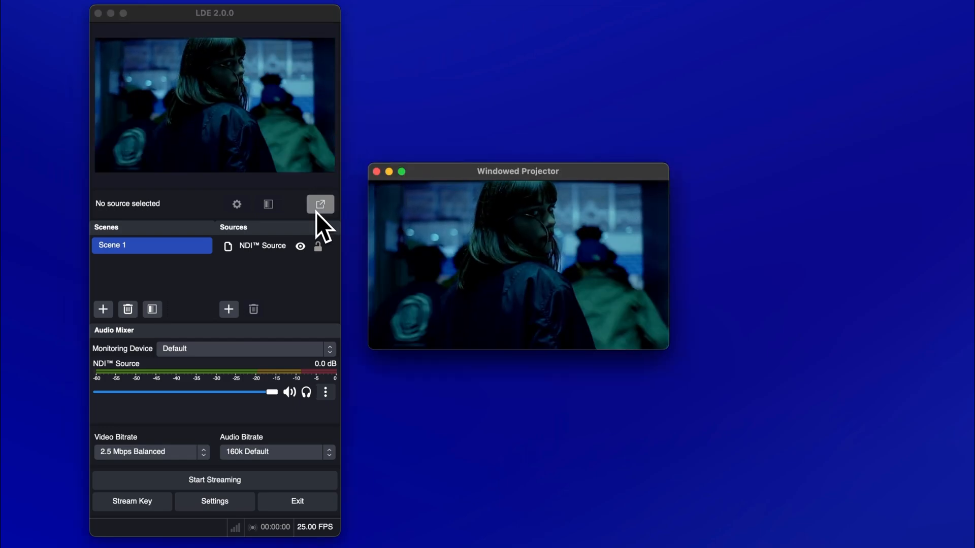
drag(517, 171, 508, 20)
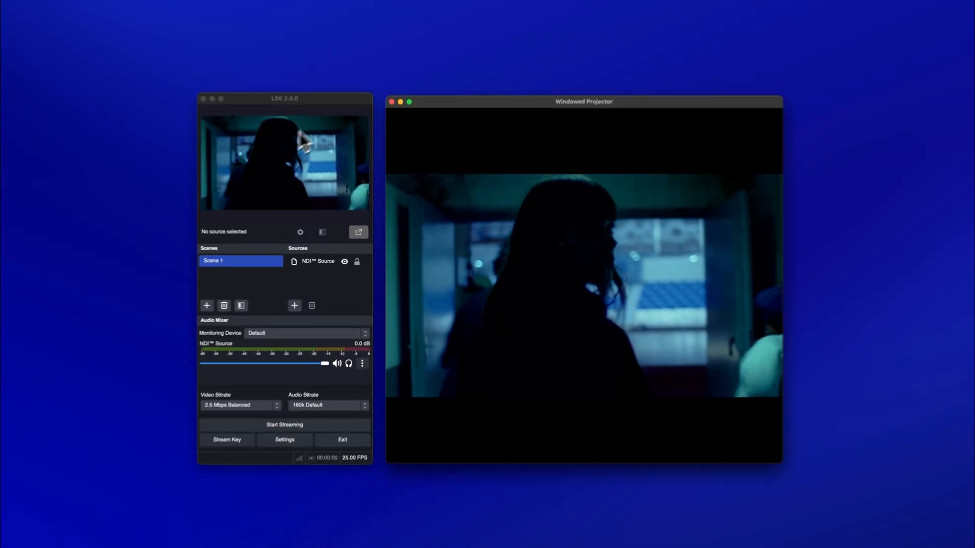
click(410, 123)
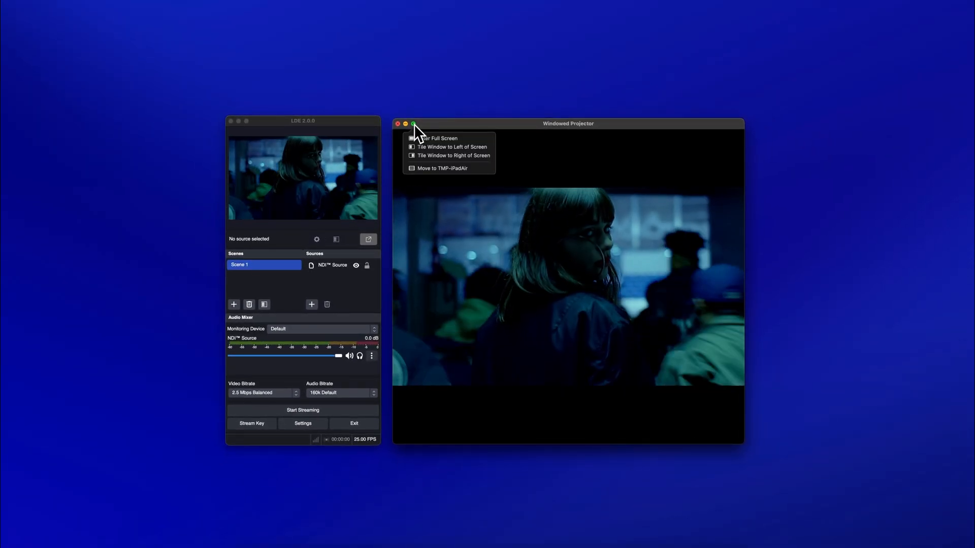
click(436, 139)
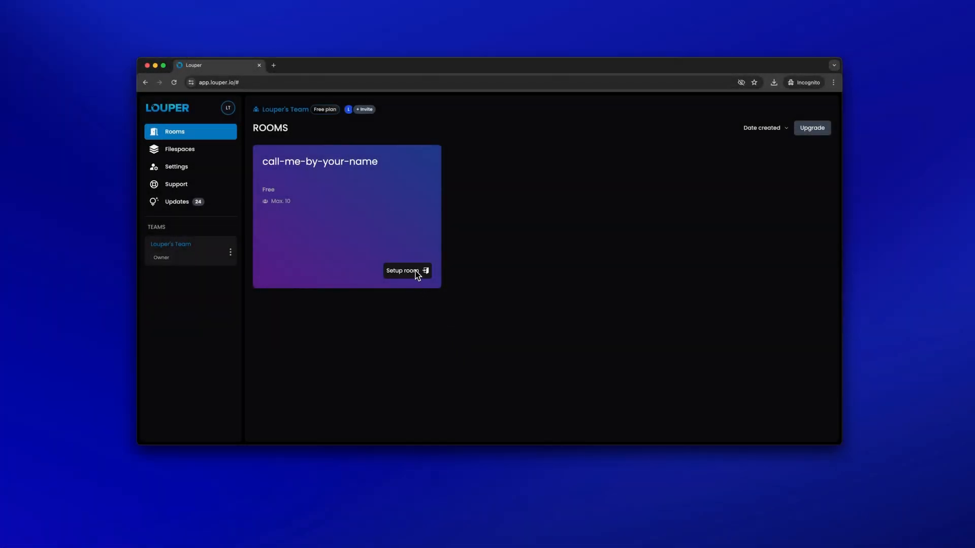
Complete Louper Team's Room setup with defaults and show its actions on the dashboard.
click(401, 271)
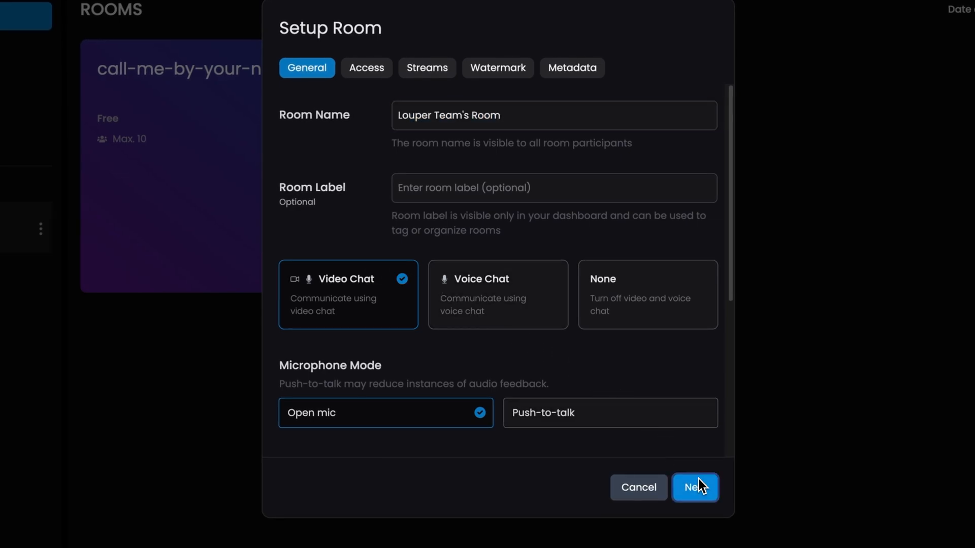
click(694, 487)
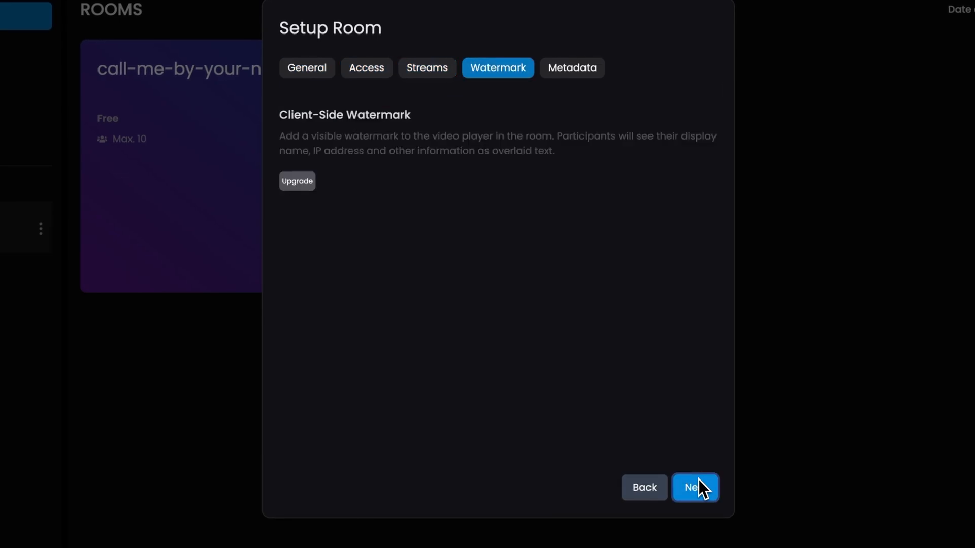
click(694, 487)
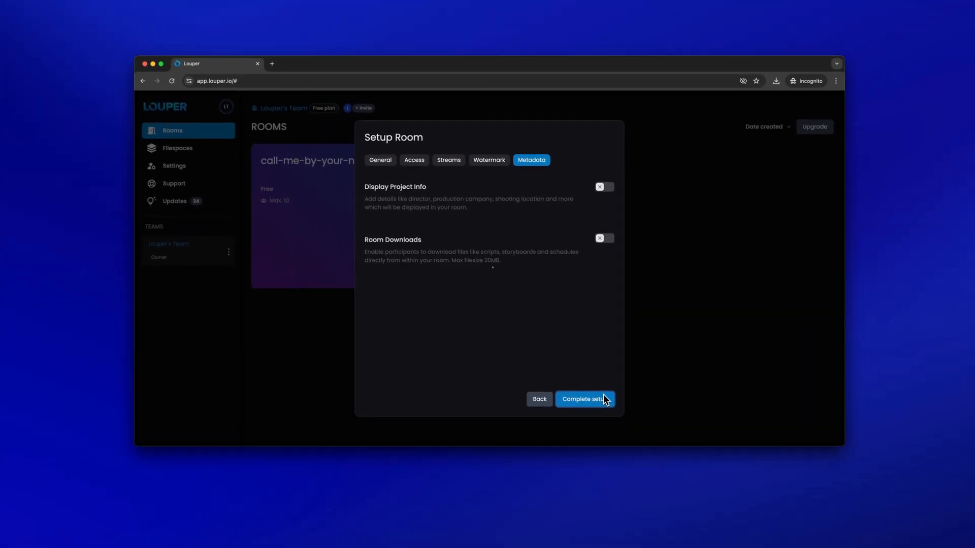
click(581, 398)
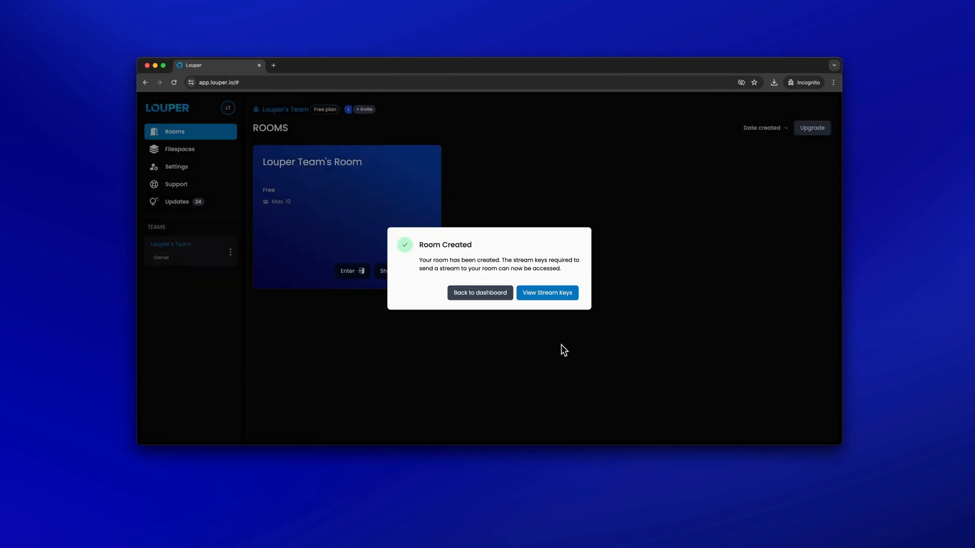
click(479, 292)
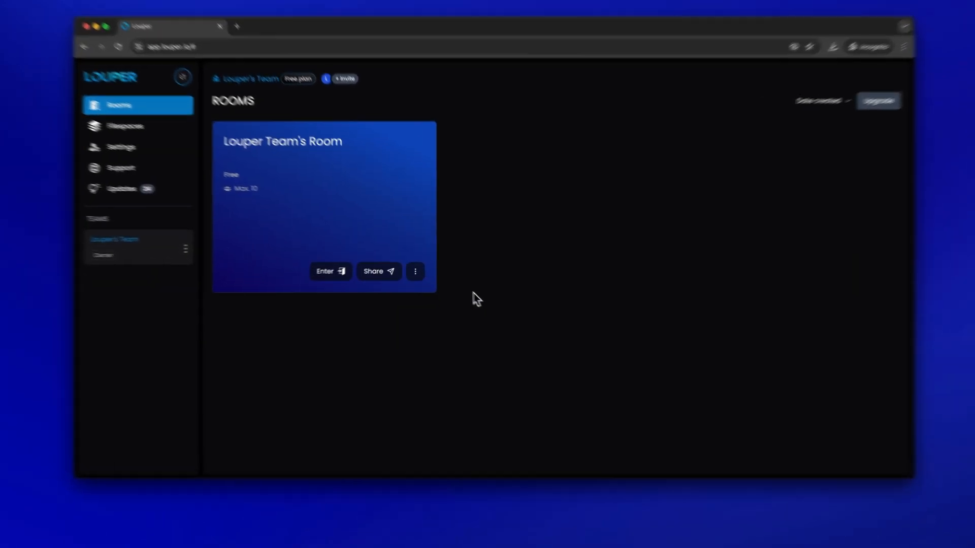
click(414, 272)
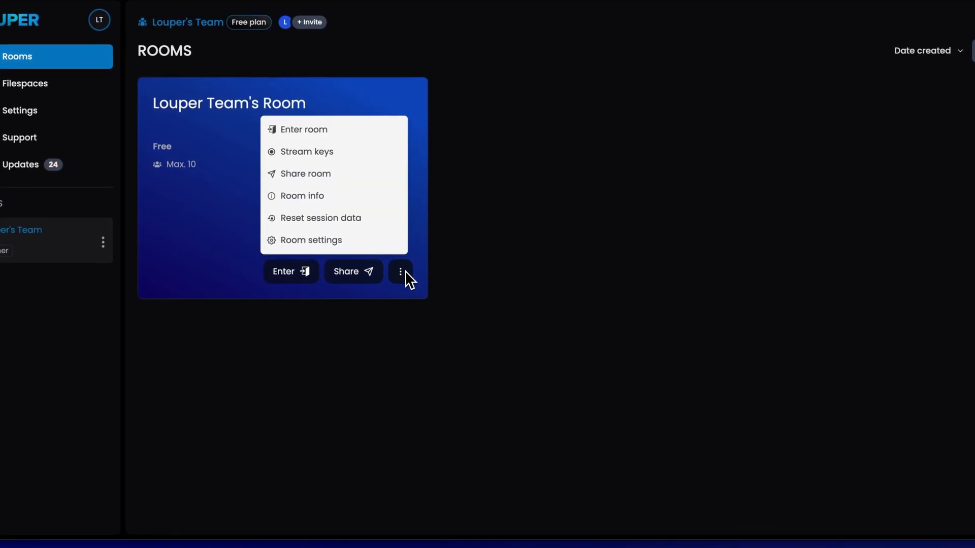
Reveal Louper Team's Room stream keys and copy its server URL.
click(307, 152)
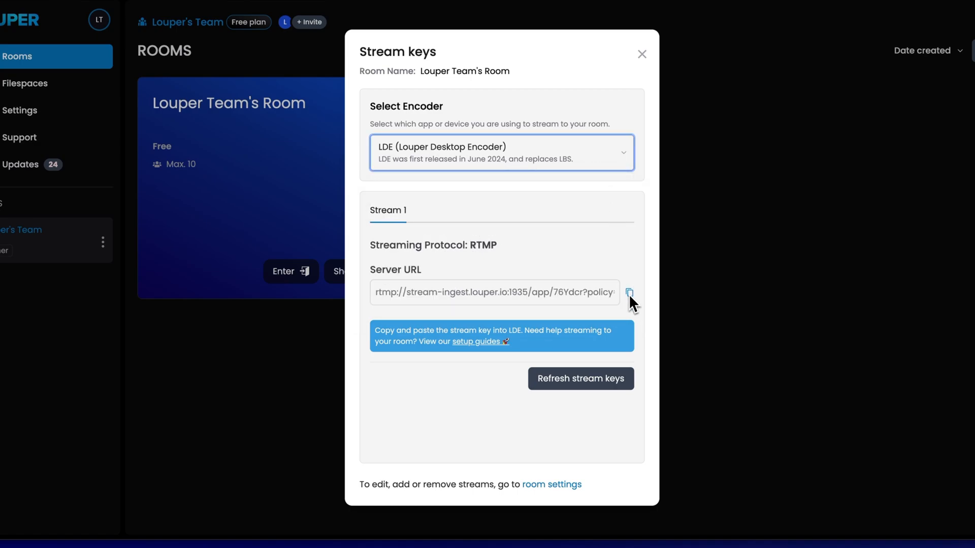
click(629, 292)
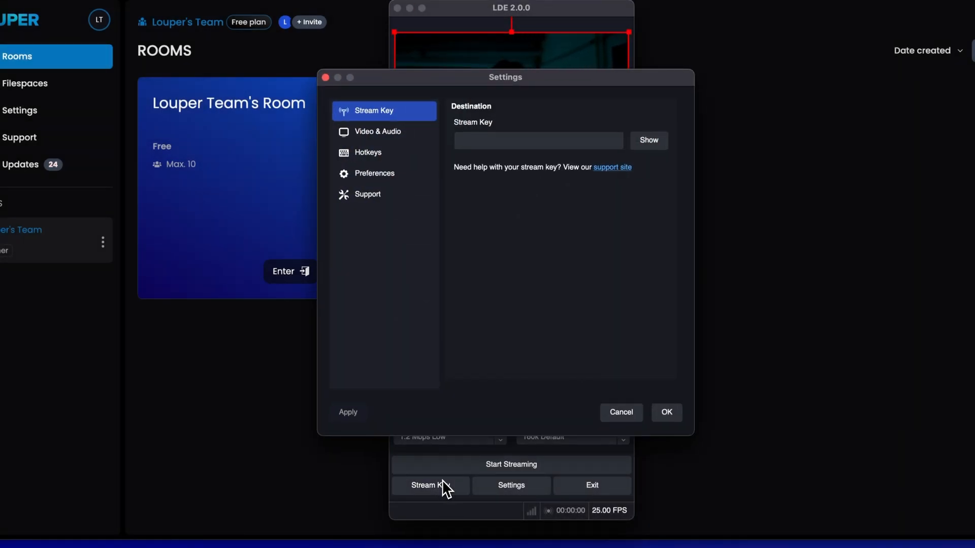
Enter the room's stream key in LDE and start streaming the NDI feed.
click(537, 140)
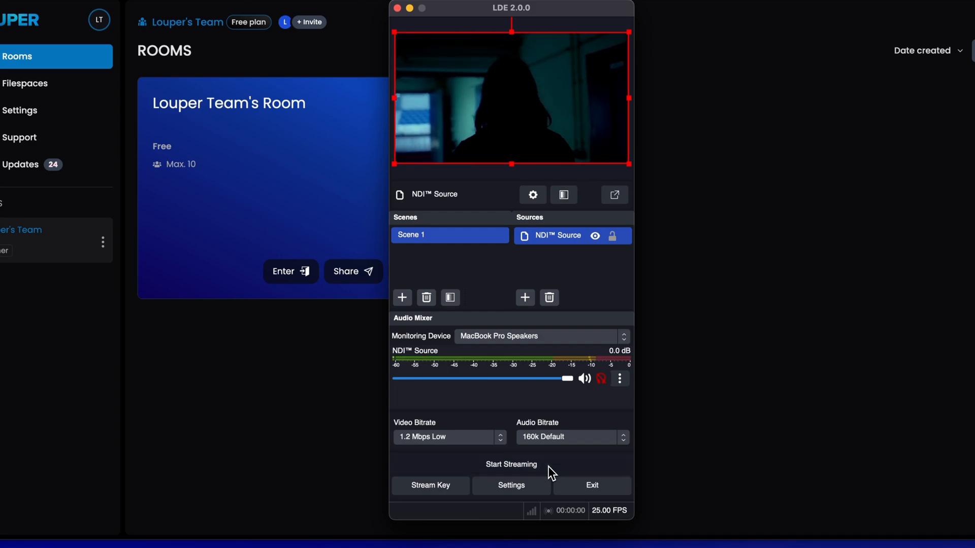
click(510, 464)
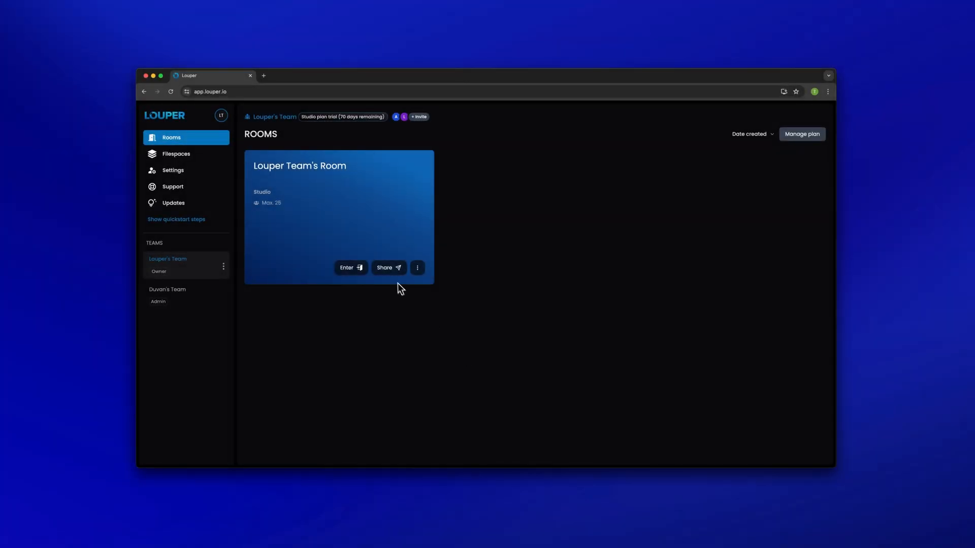
Share the room with 'team', adding the message 'Hi, please join me in my Louper Room at'.
click(385, 268)
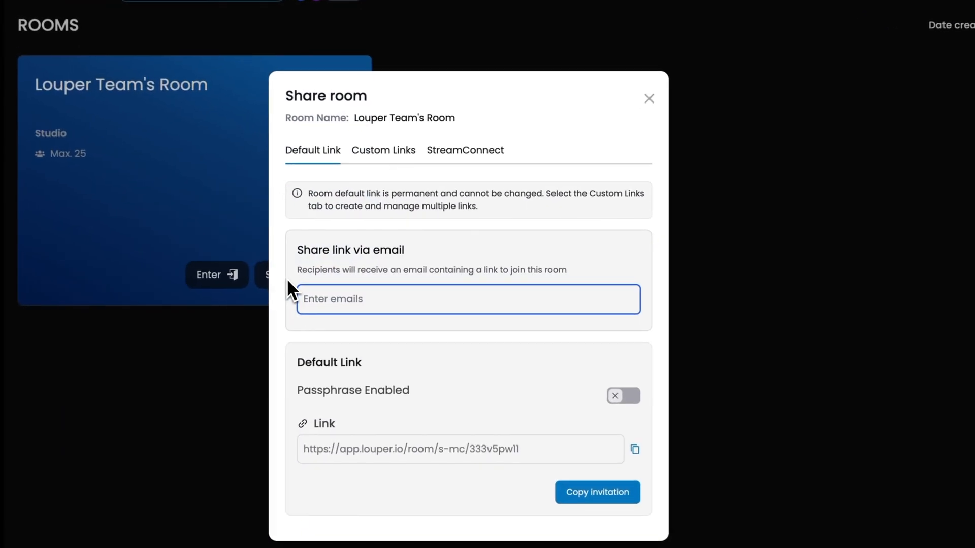
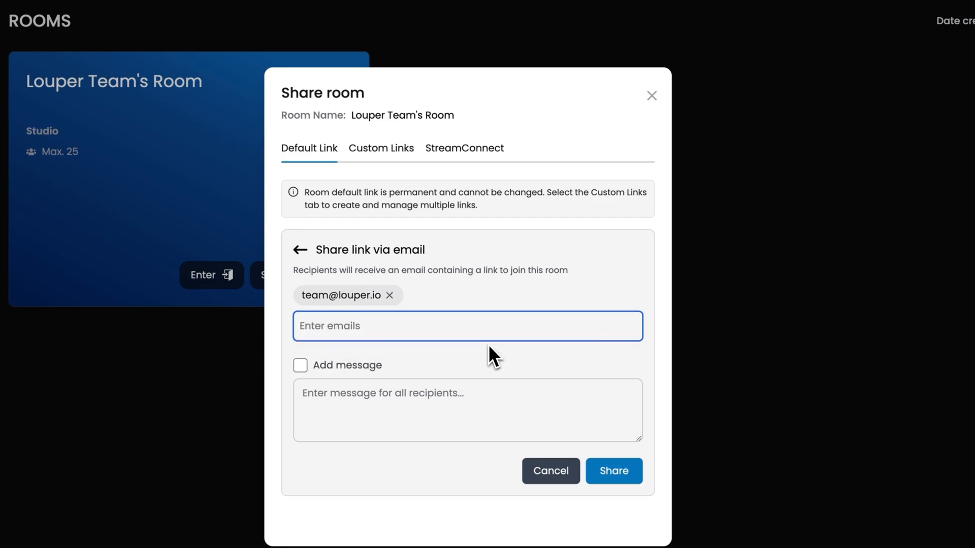
text(Hi,)
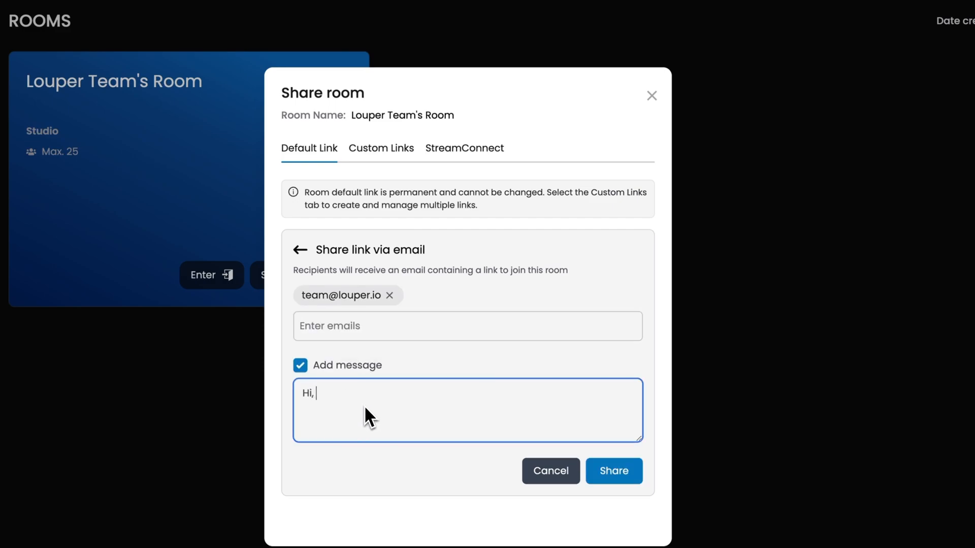
text(please join me in my Louper Room at)
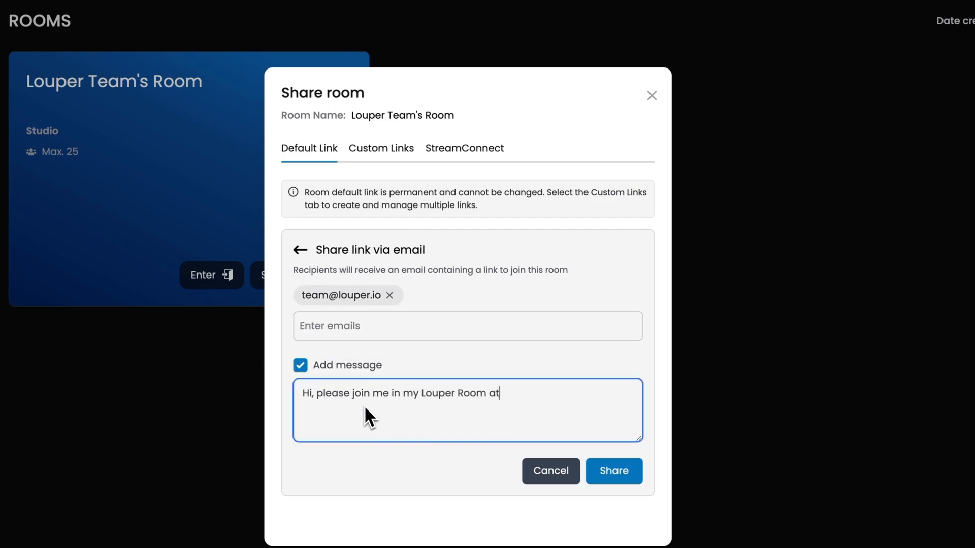
click(299, 250)
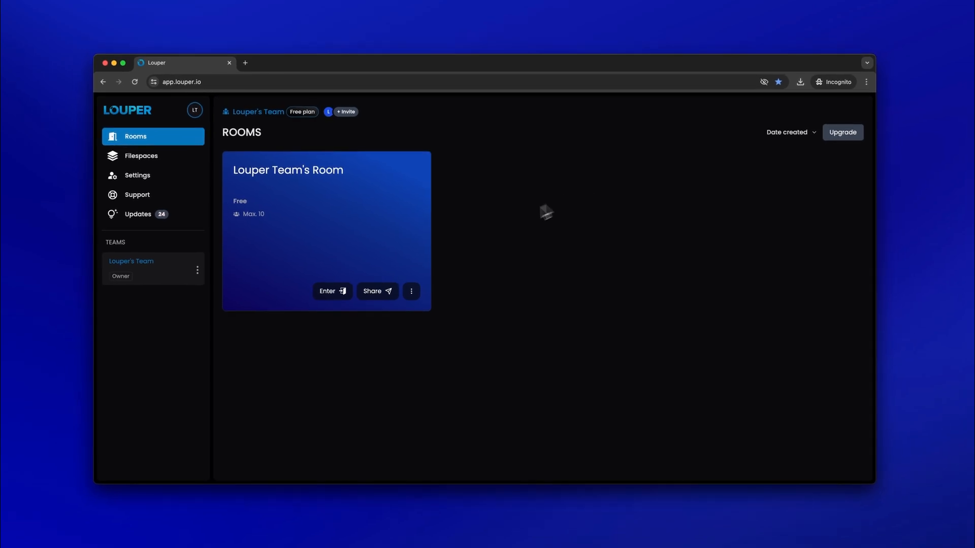
Enter Louper Team's Room, always allow camera access, join, and unmute the livestream.
click(328, 291)
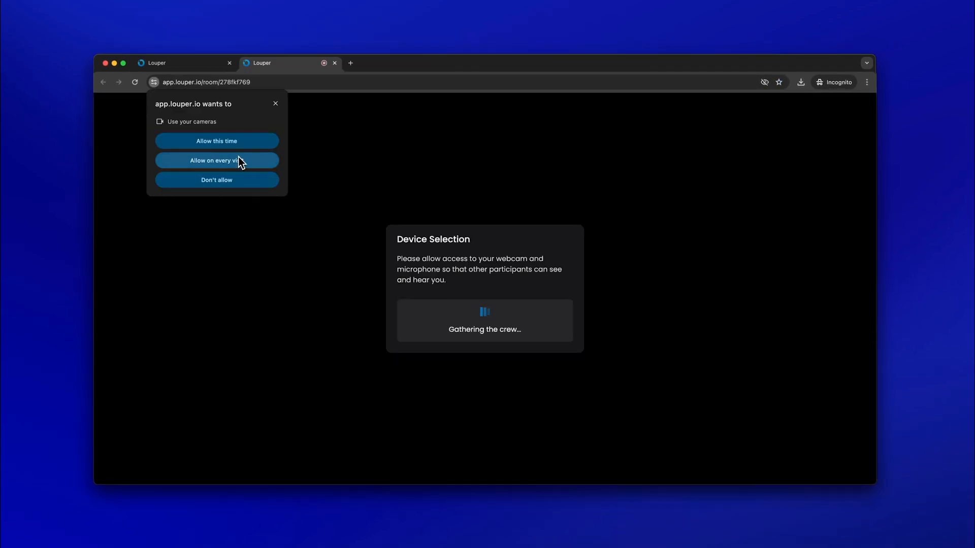
click(216, 160)
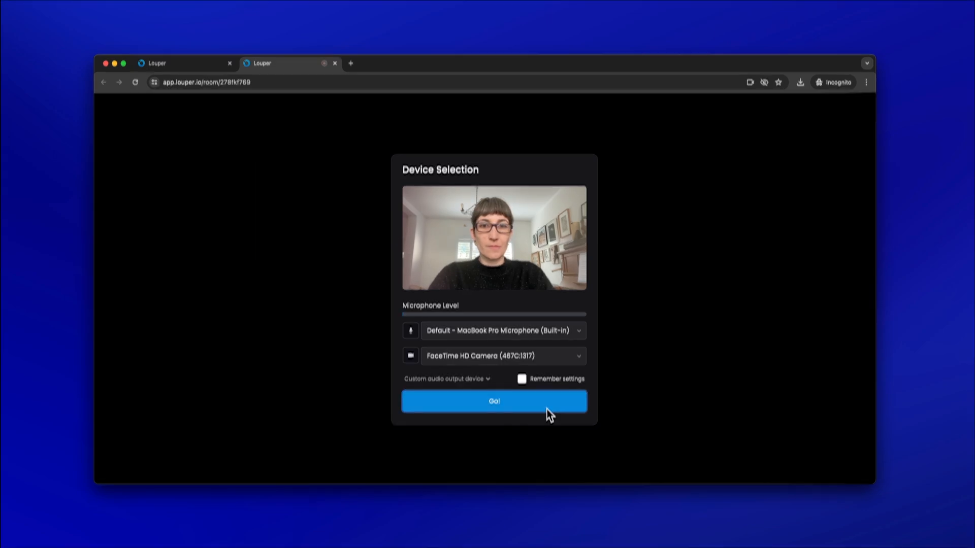
click(493, 401)
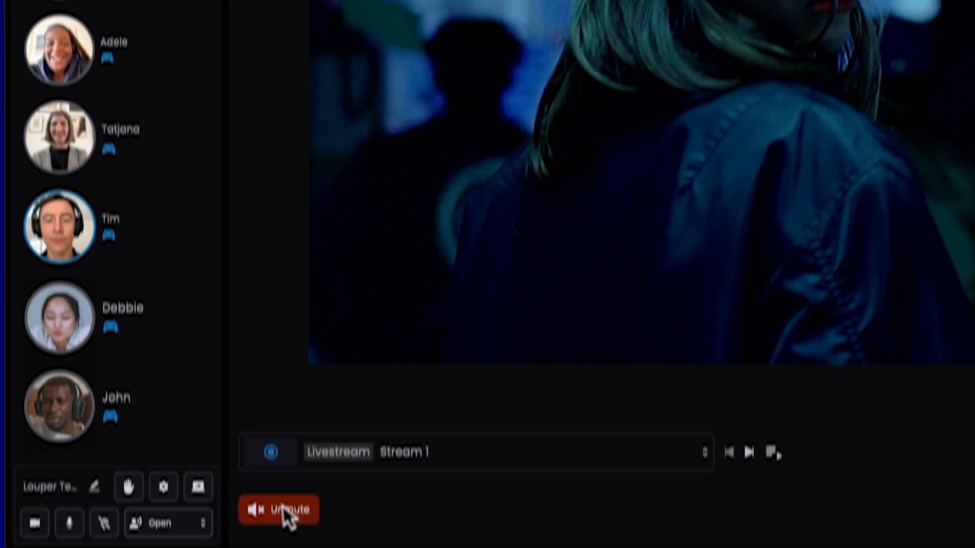
click(278, 510)
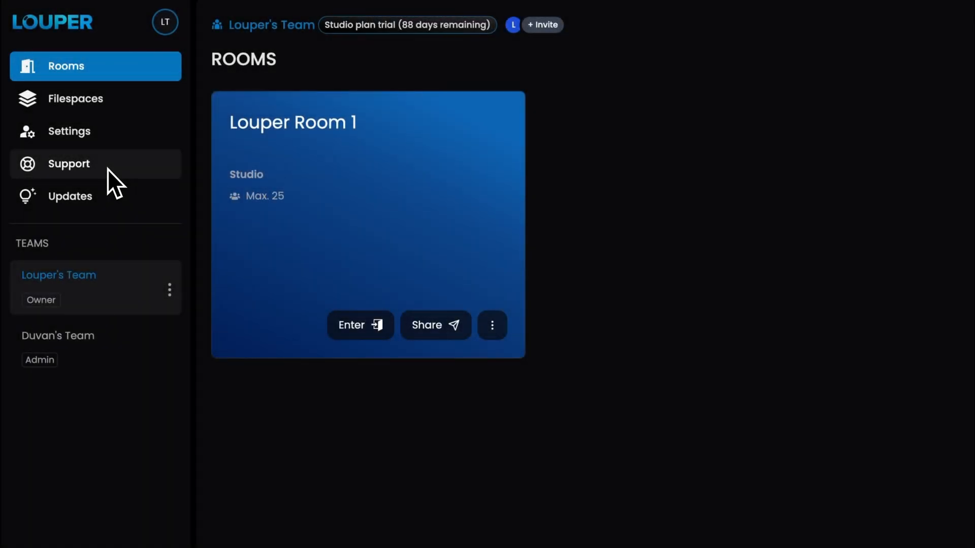
Open View docs from the Support page and scroll through the Getting Started guides.
click(69, 164)
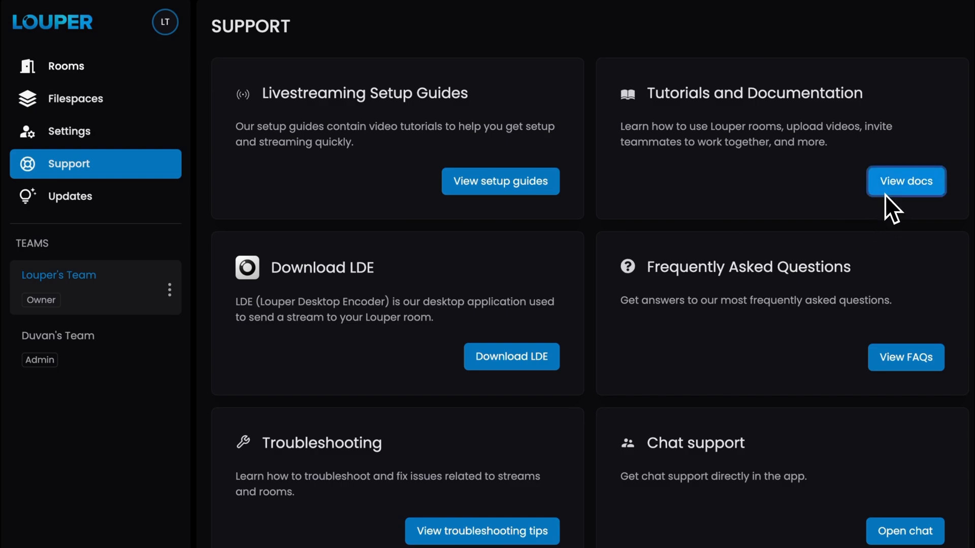
click(906, 180)
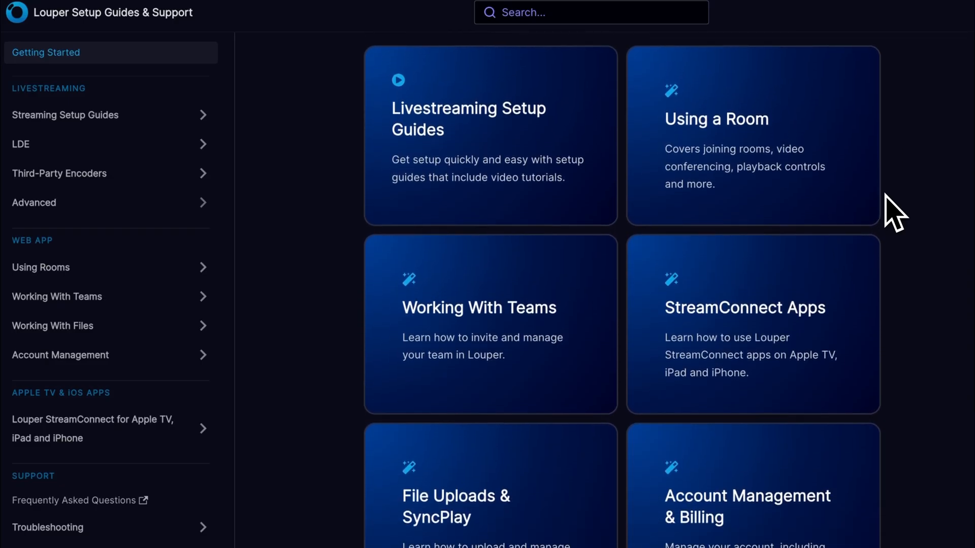
scroll(down, 3)
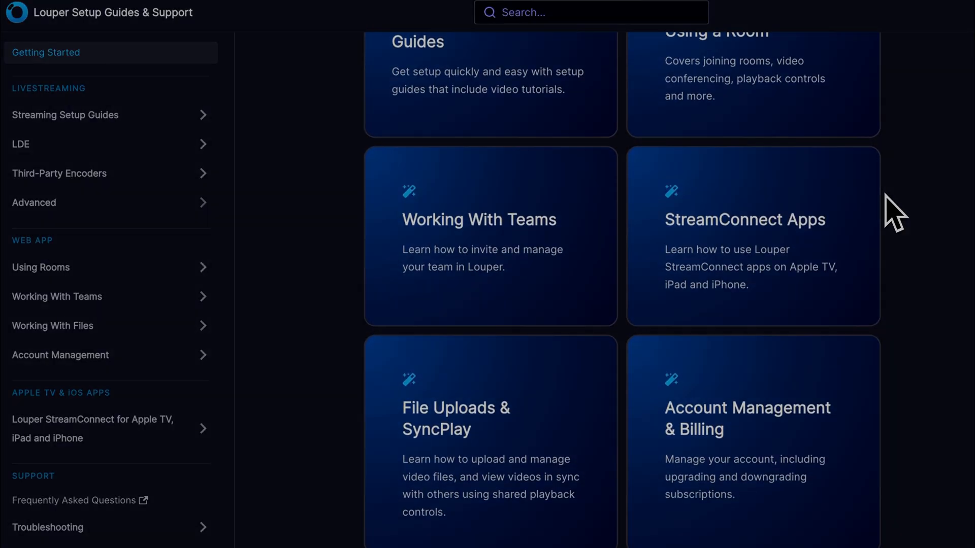